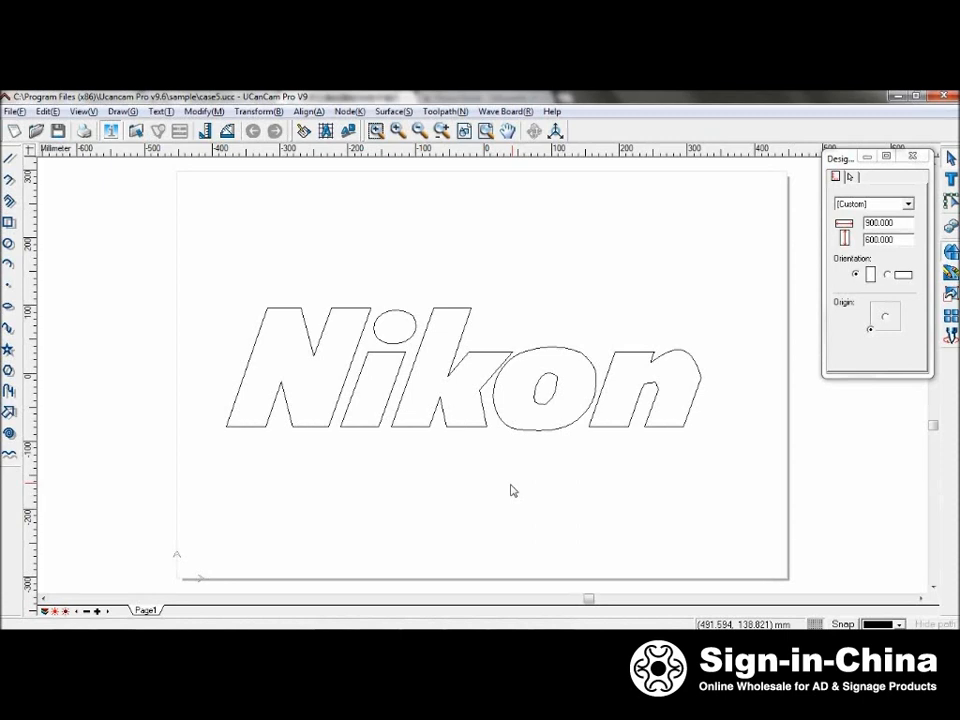
mouse_move(516, 500)
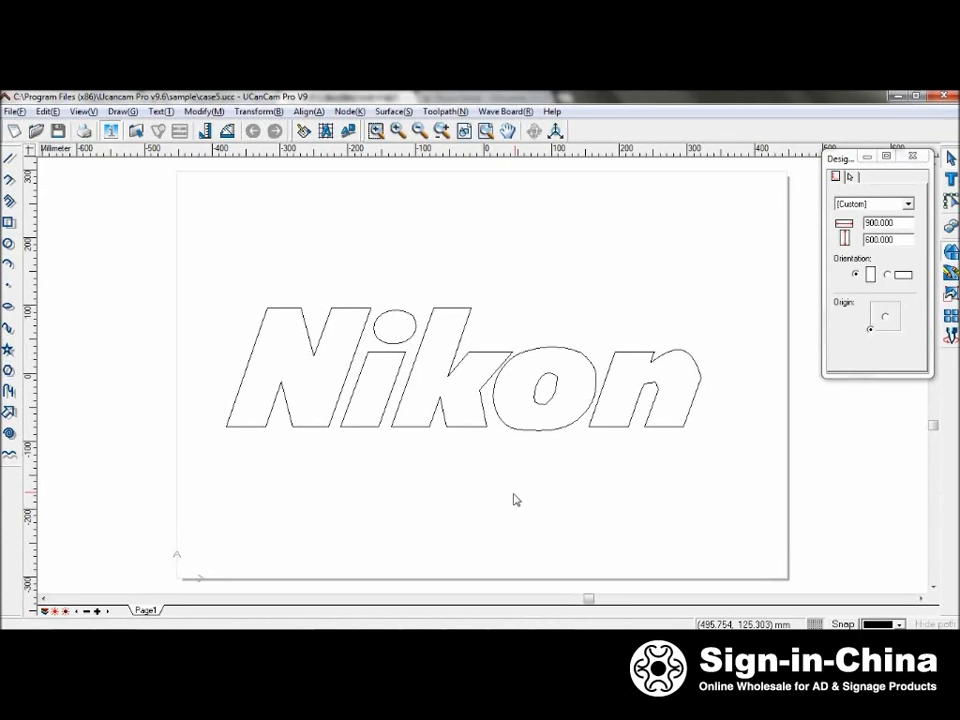
mouse_move(740, 280)
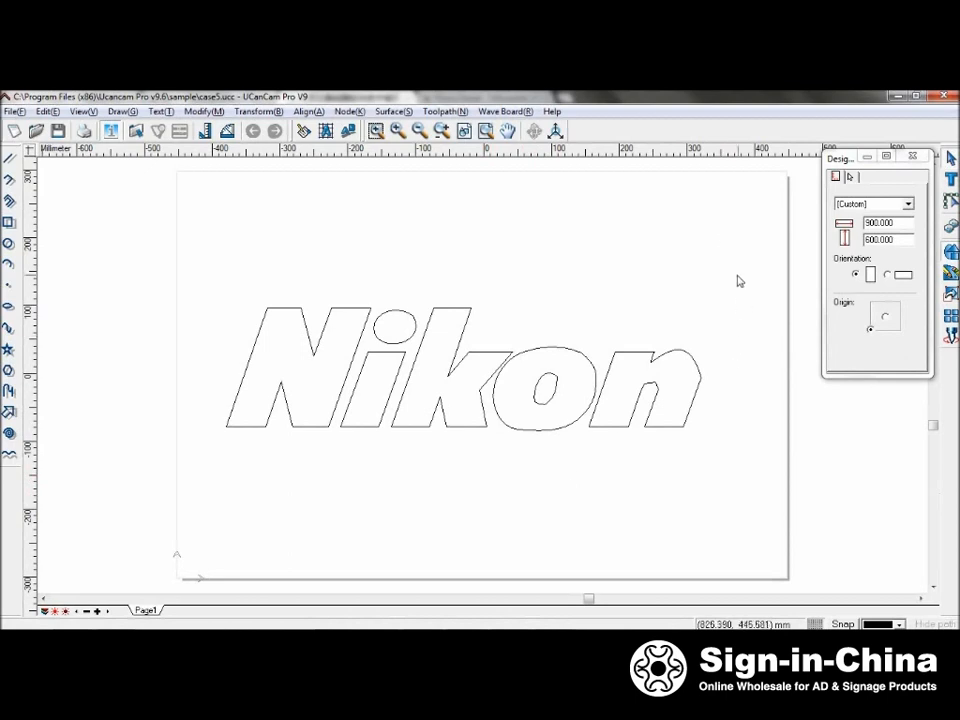
mouse_move(748, 232)
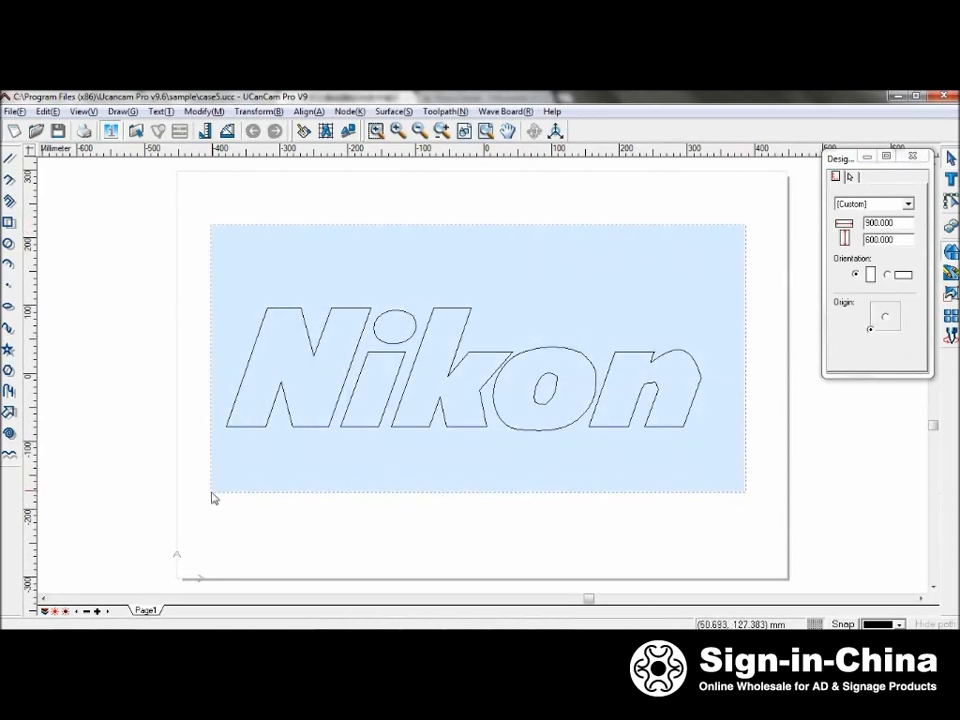
Start Region Drilling and choose End Mill D6.0 H30 from the tool library
left_click(444, 112)
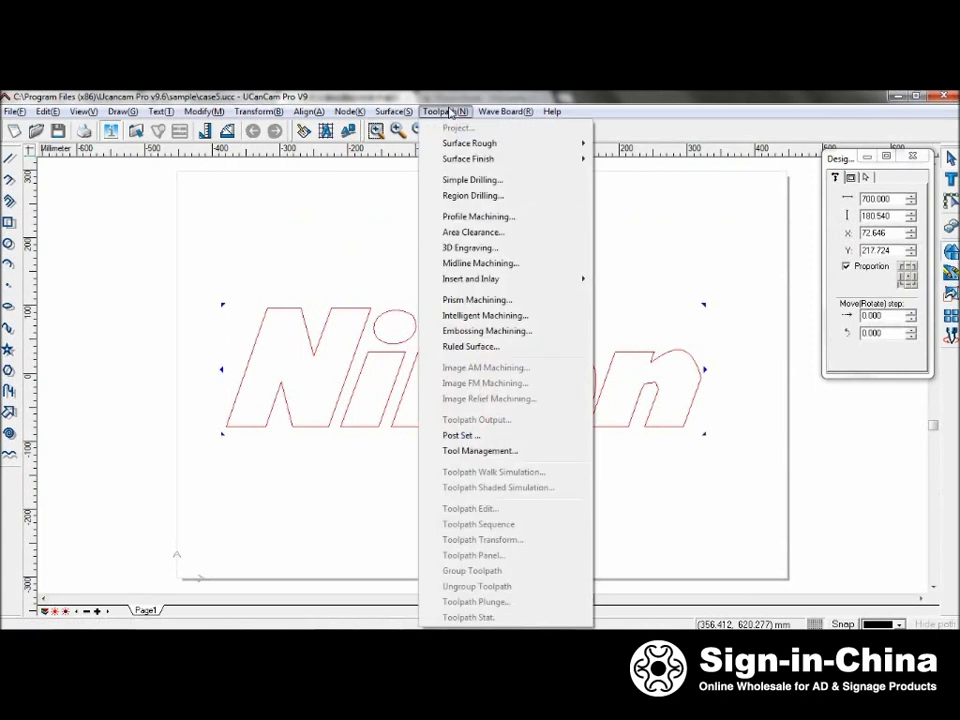
mouse_move(472, 196)
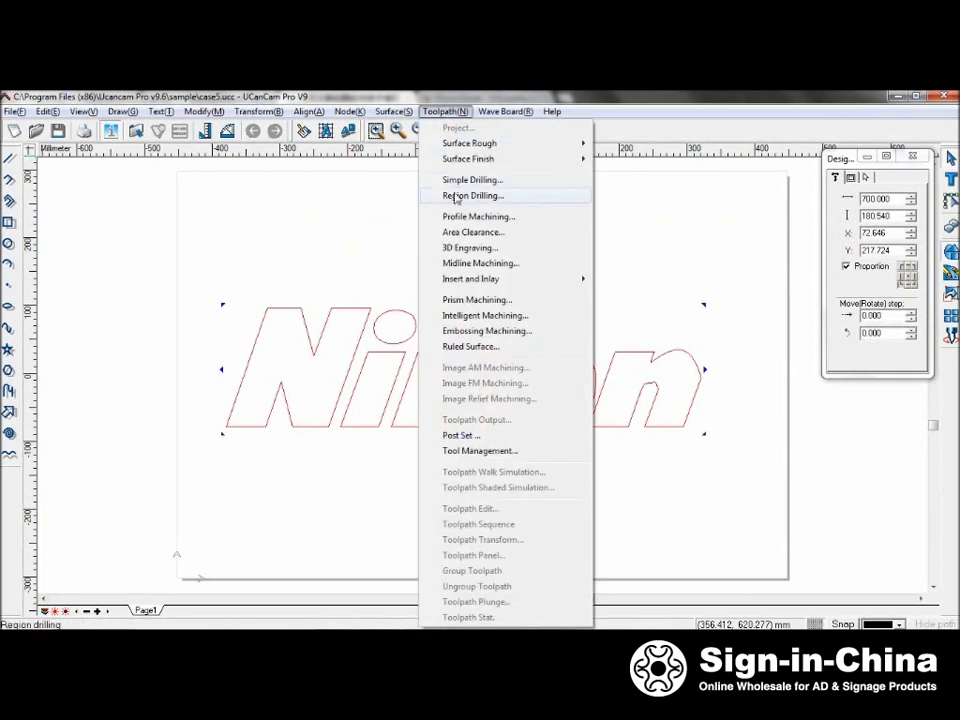
left_click(472, 196)
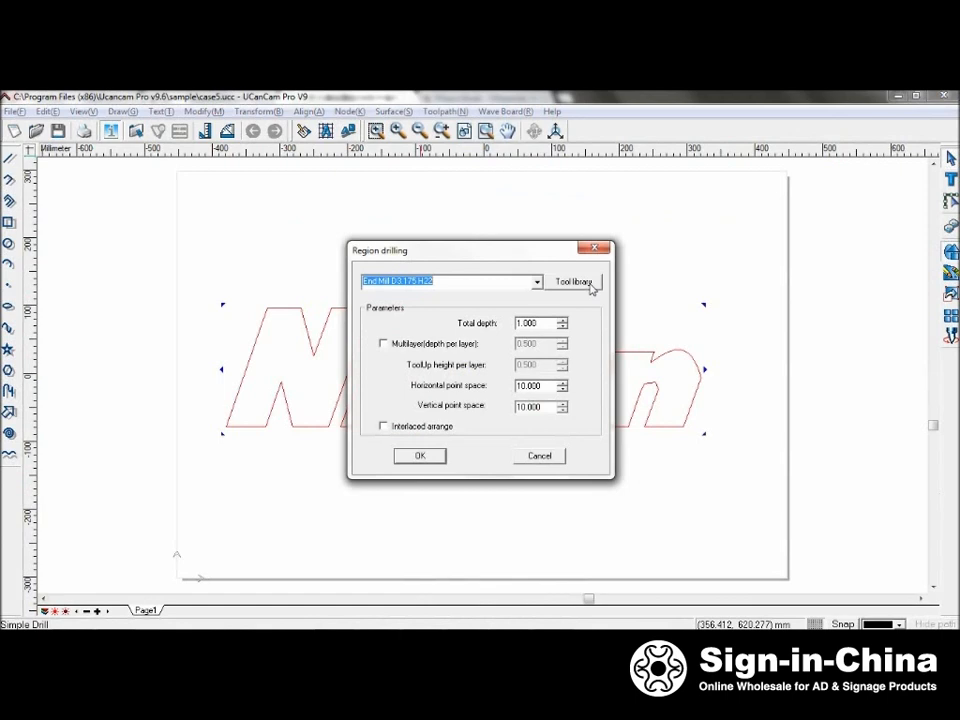
left_click(572, 280)
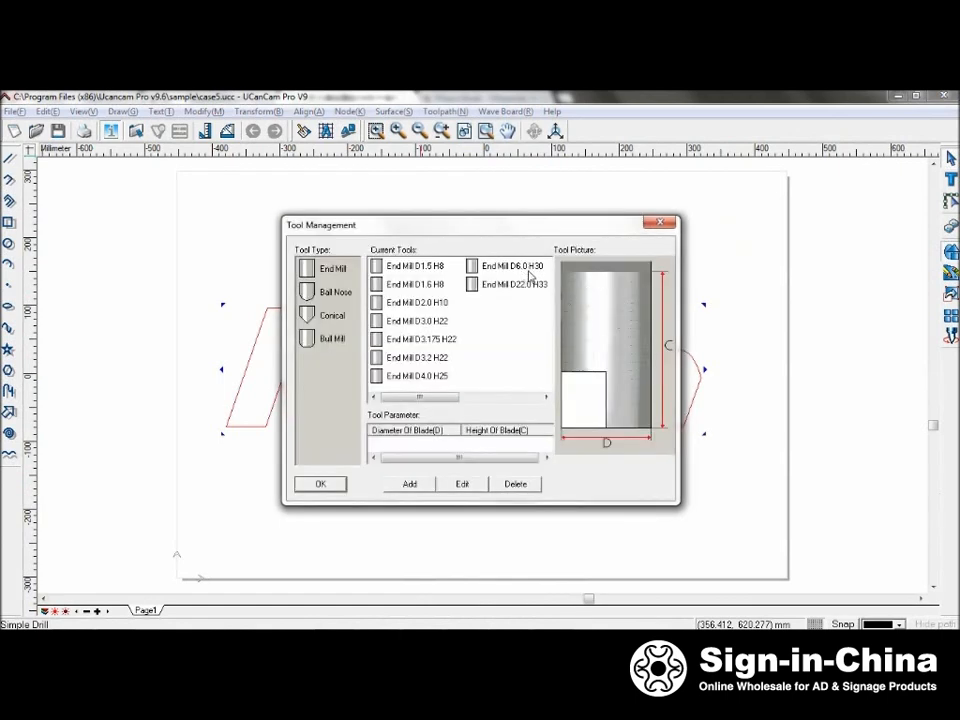
left_click(512, 264)
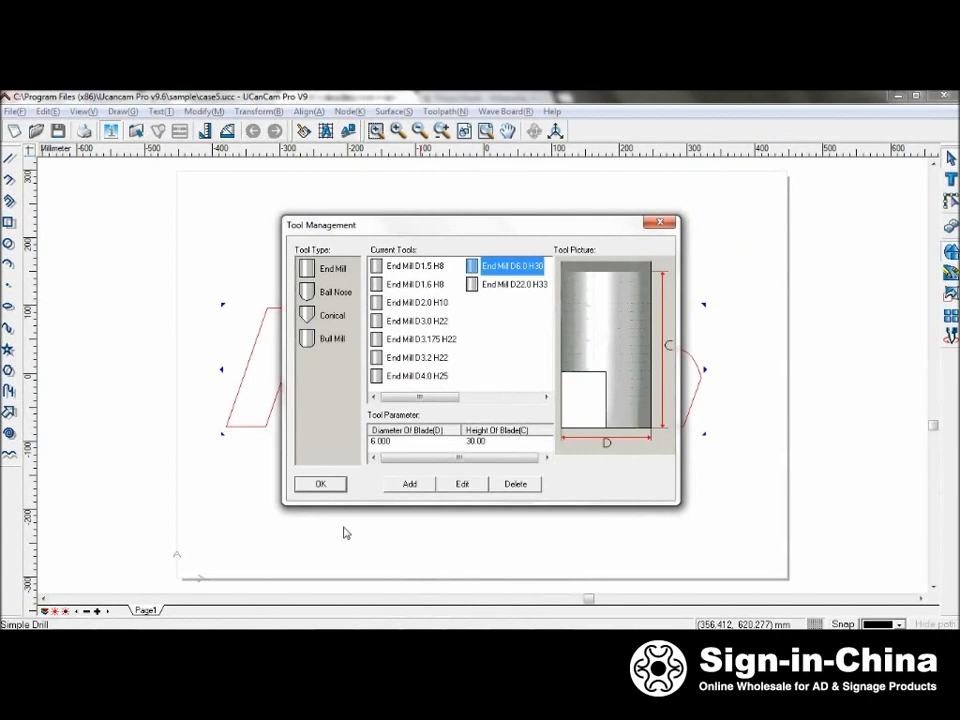
left_click(320, 484)
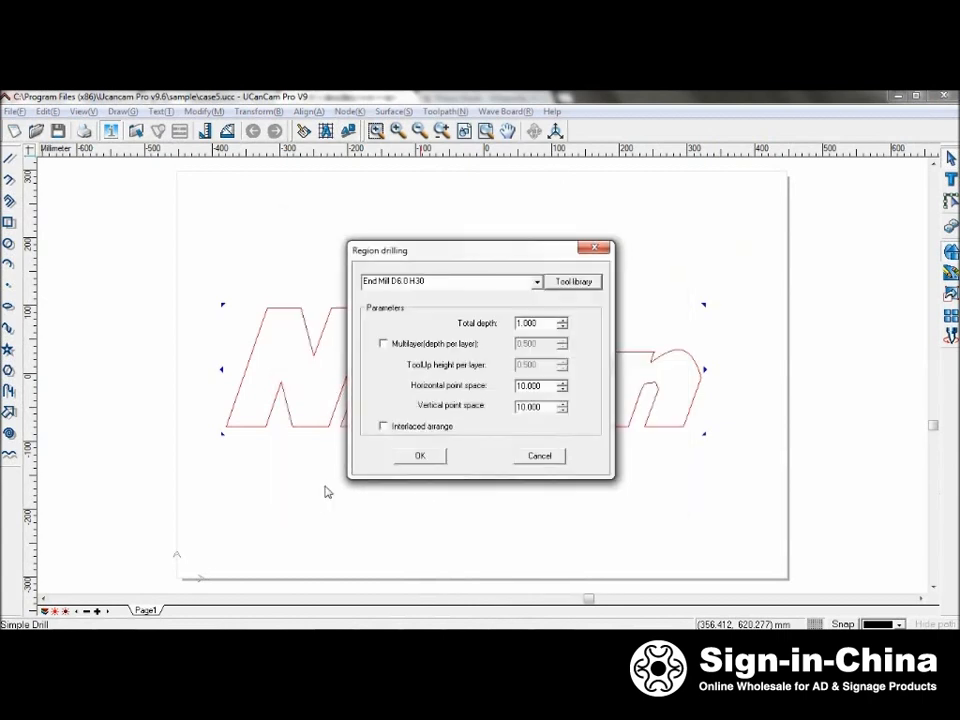
mouse_move(332, 492)
type("10")
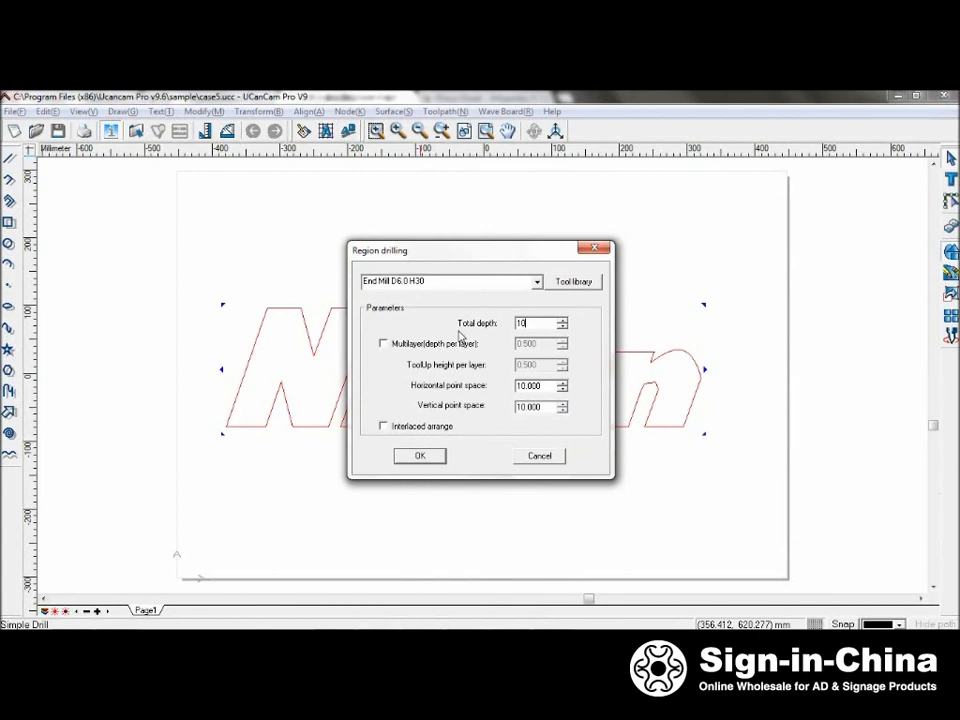
mouse_move(510, 356)
type("12.000")
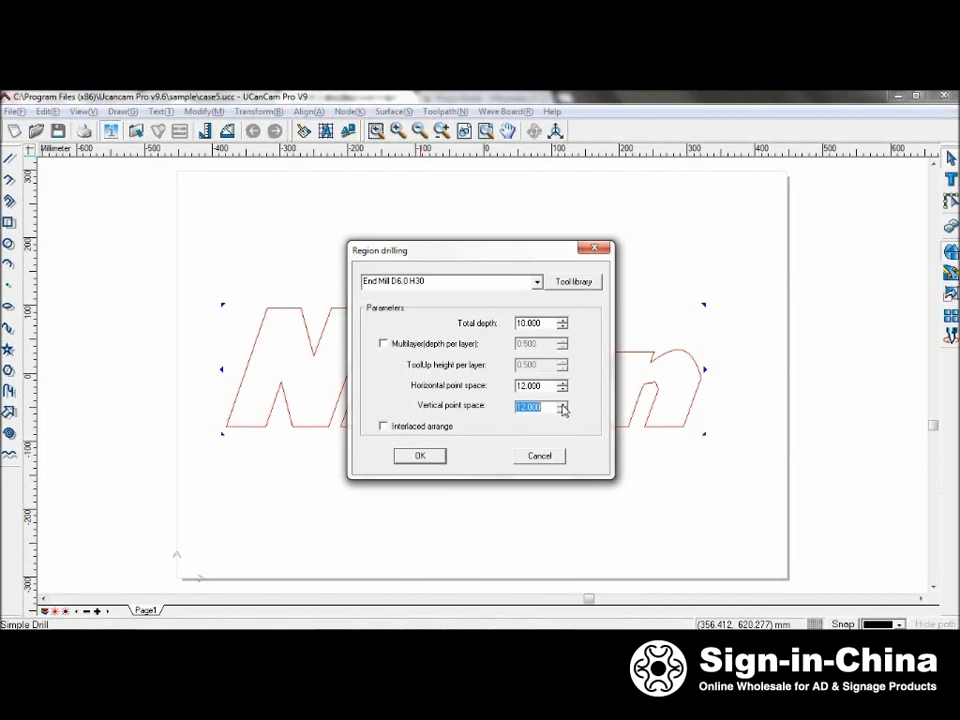
mouse_move(480, 390)
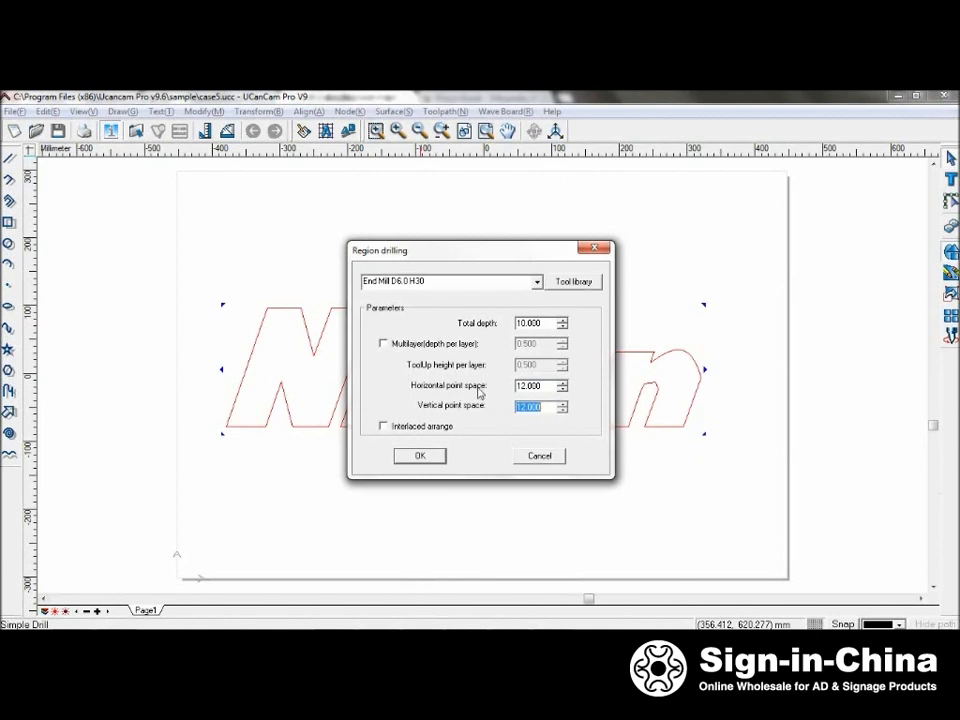
mouse_move(476, 414)
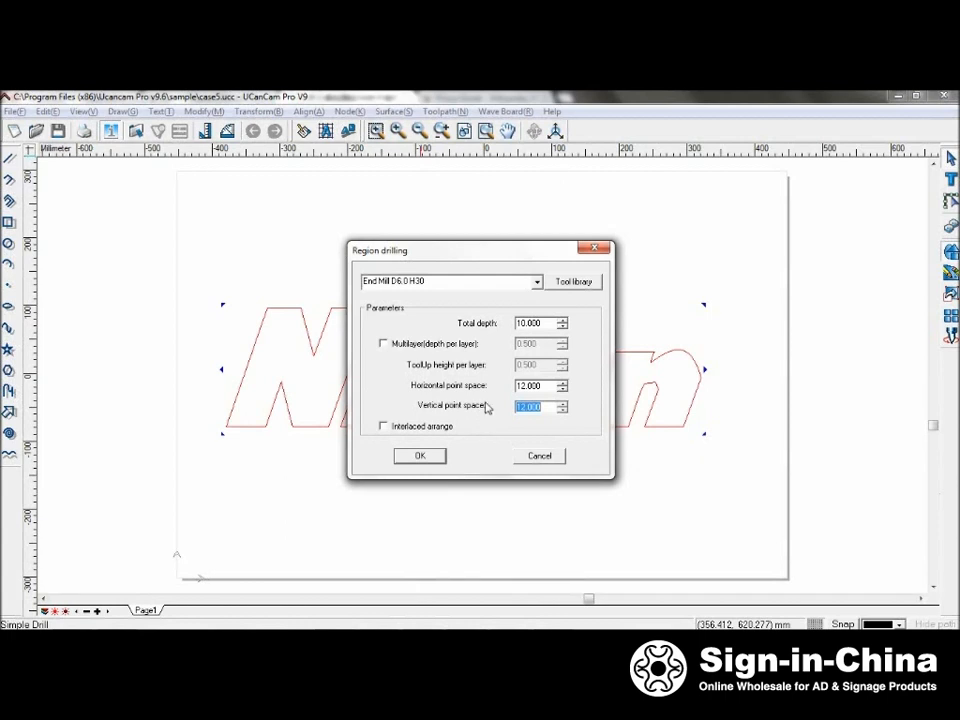
mouse_move(486, 412)
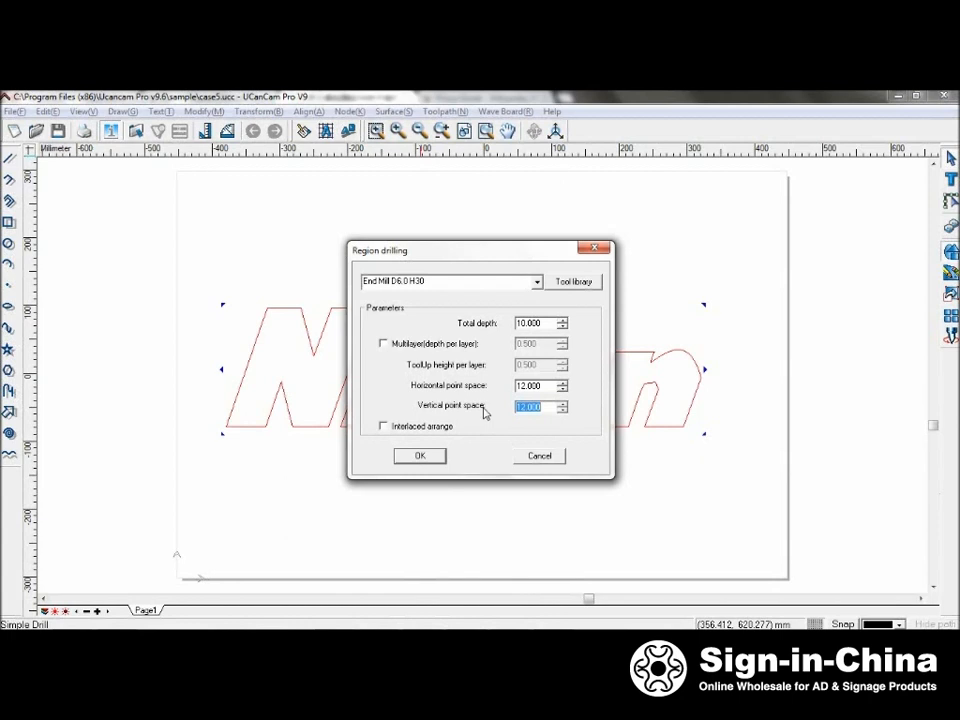
mouse_move(456, 436)
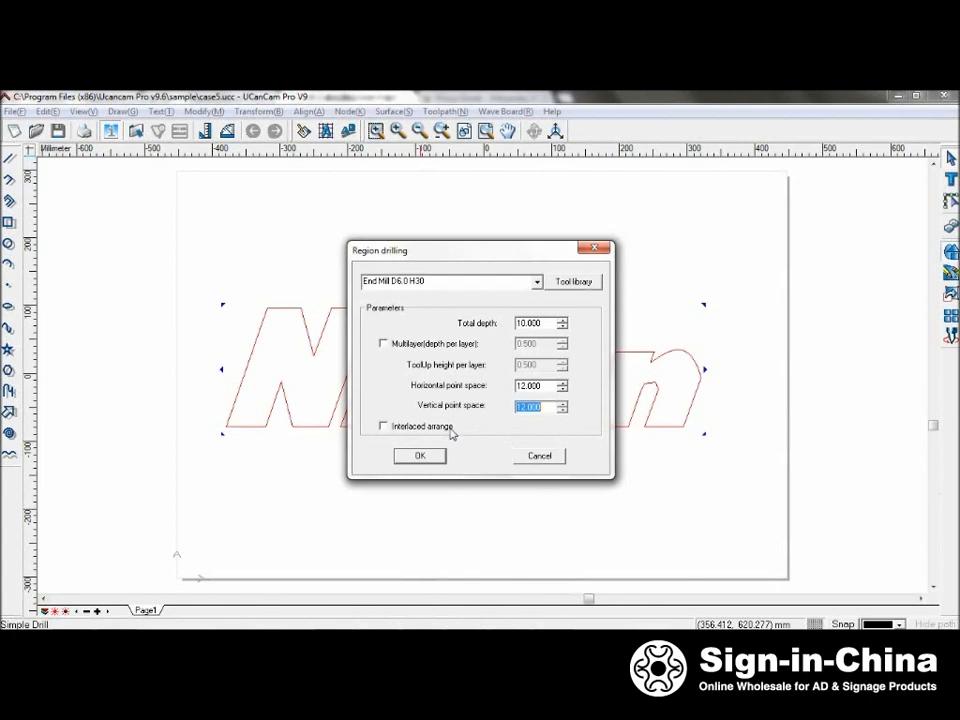
Generate interlaced drilling points inside the letters at depth 10, spacing 12, then regenerate them
left_click(384, 426)
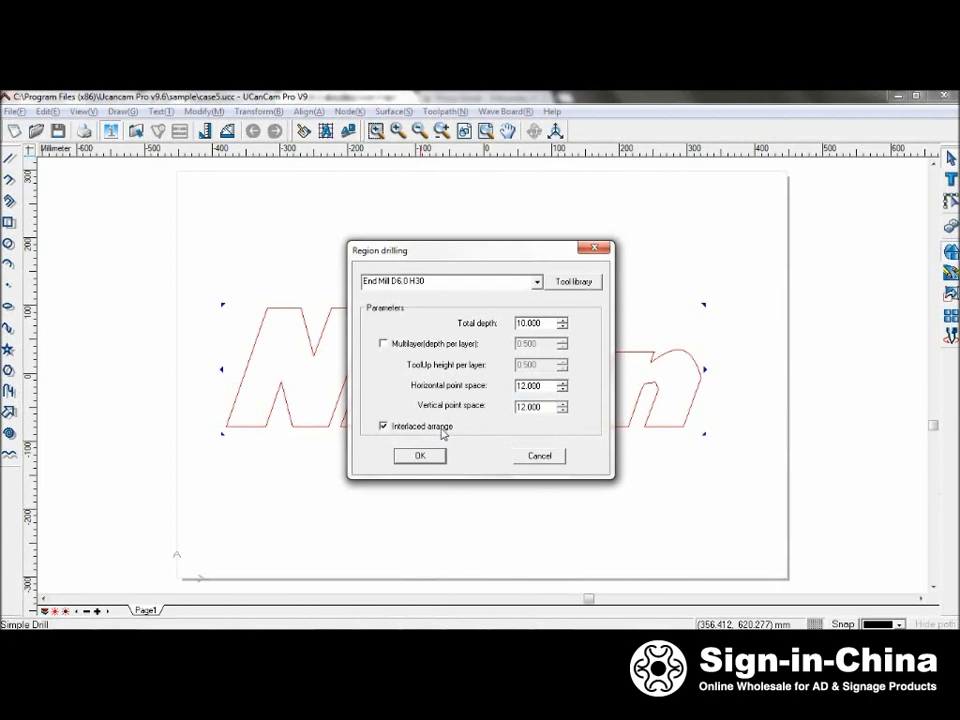
left_click(420, 456)
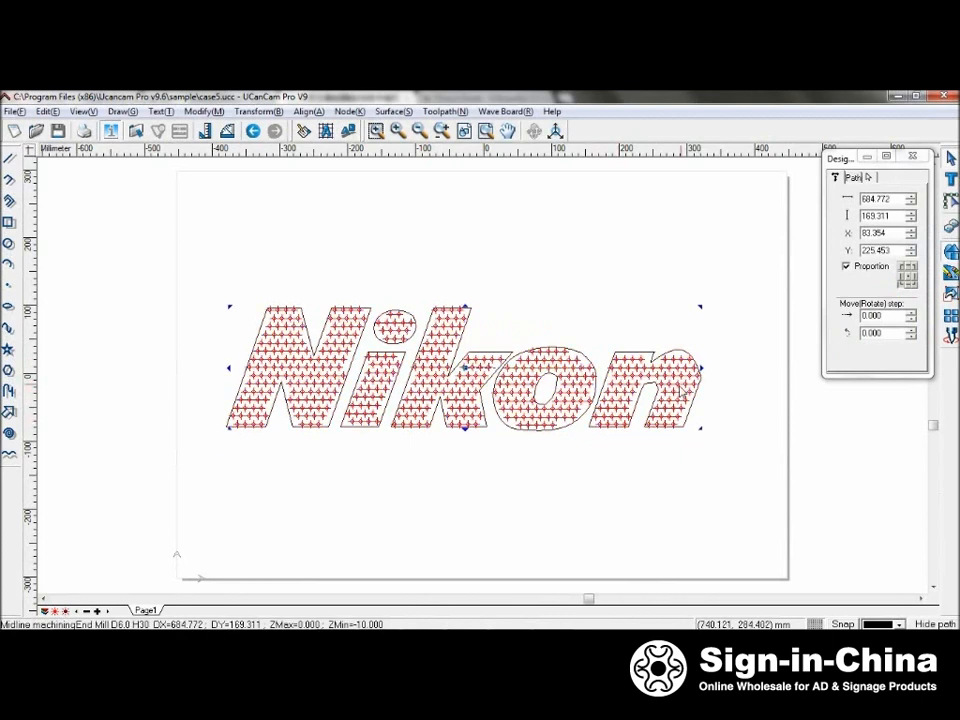
left_click(444, 112)
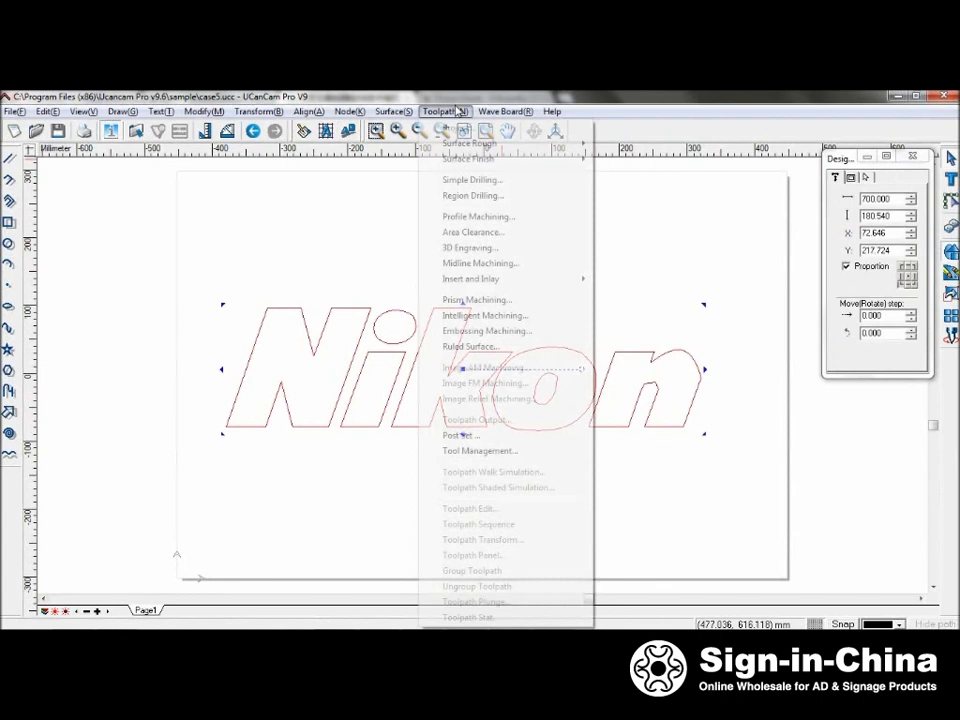
left_click(472, 196)
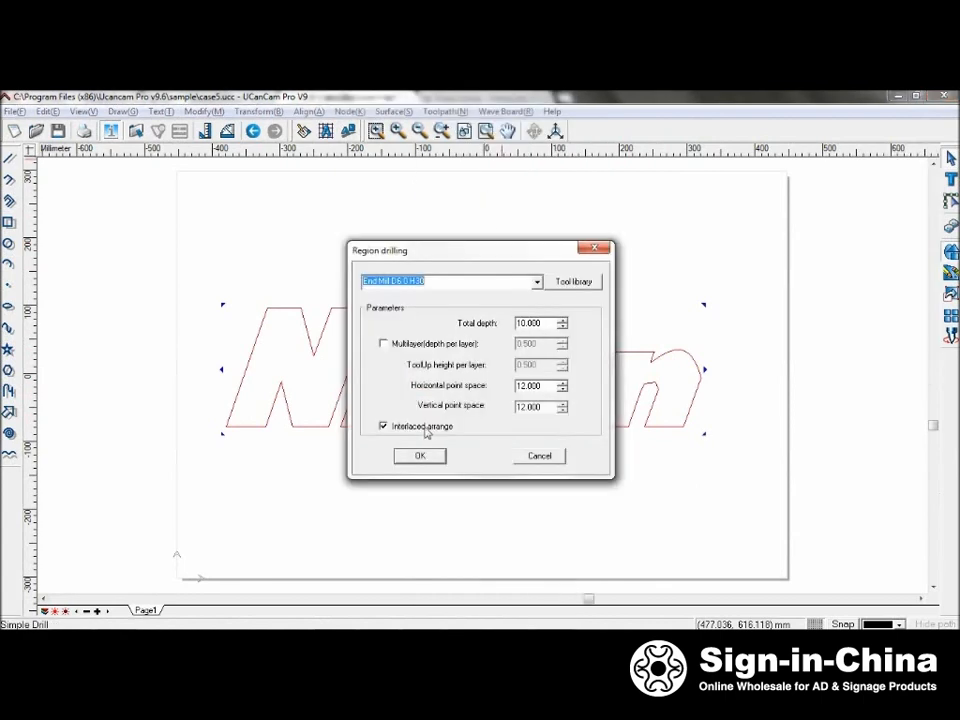
left_click(420, 456)
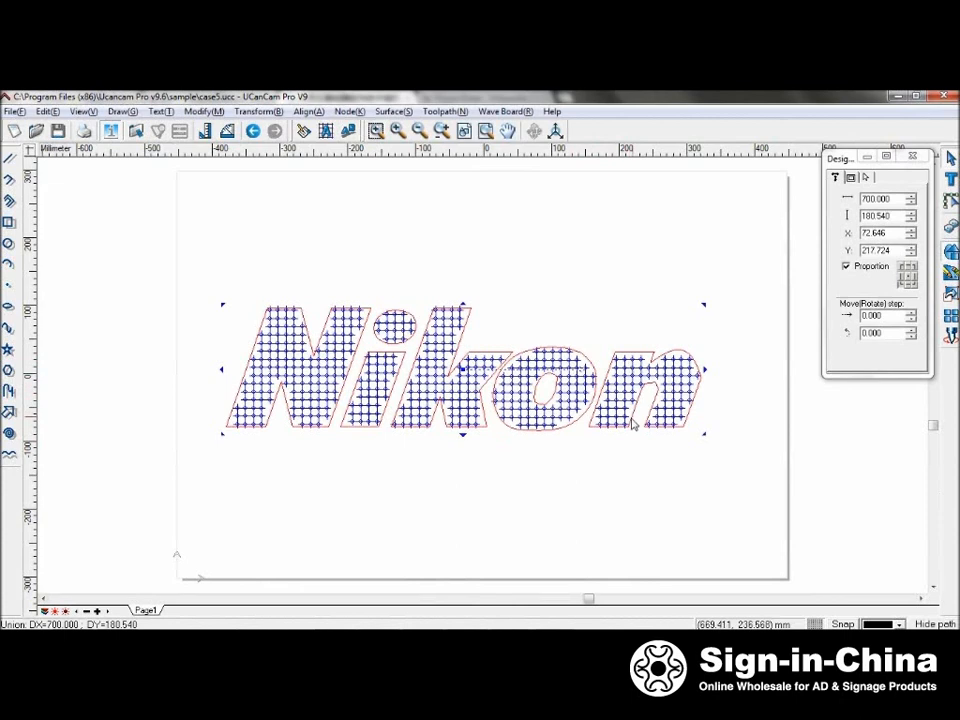
mouse_move(672, 396)
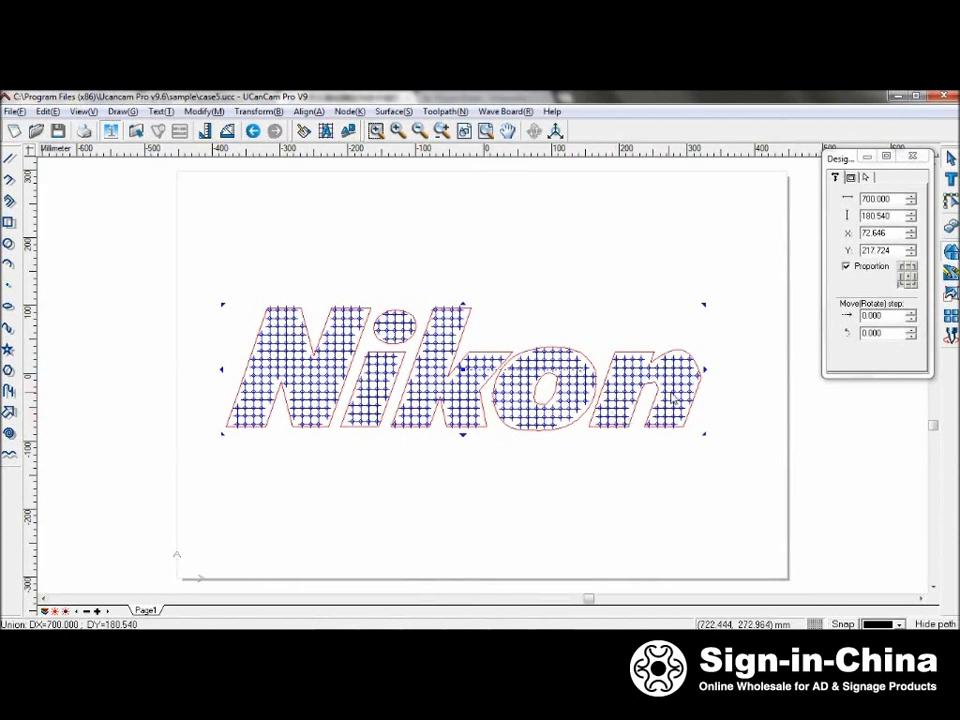
mouse_move(752, 212)
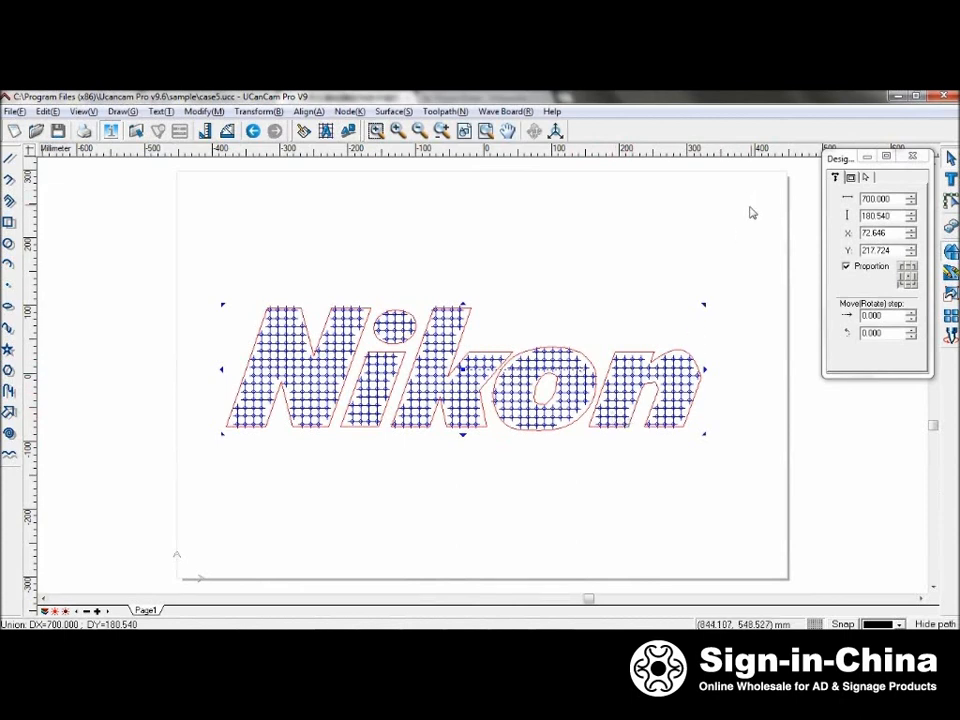
Run the shaded simulation of the region drilling at maximum speed, then close it
left_click(444, 112)
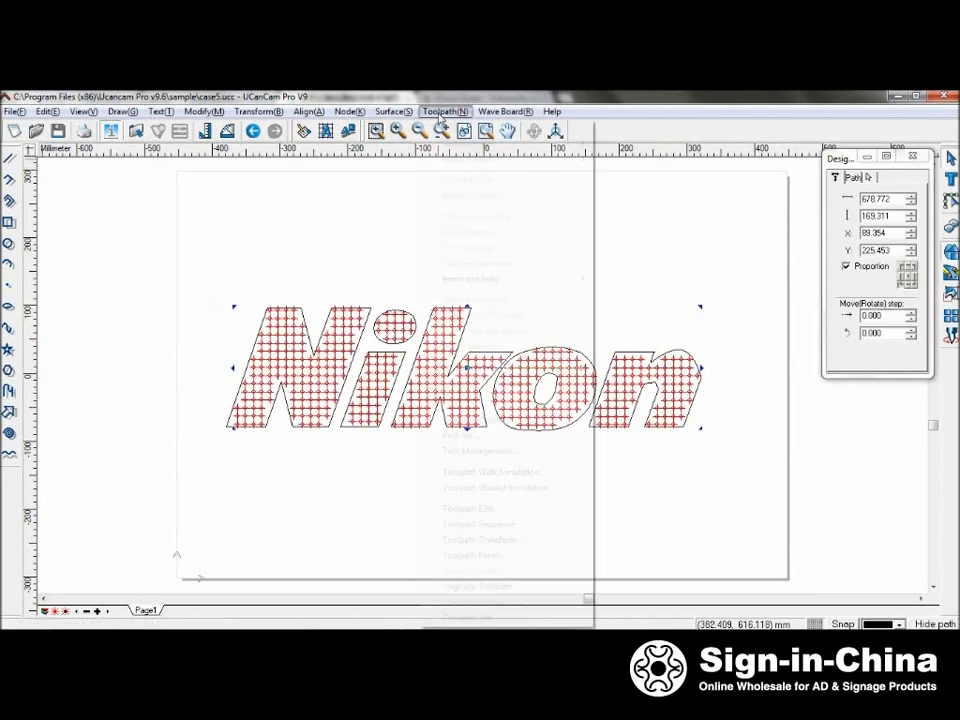
left_click(444, 112)
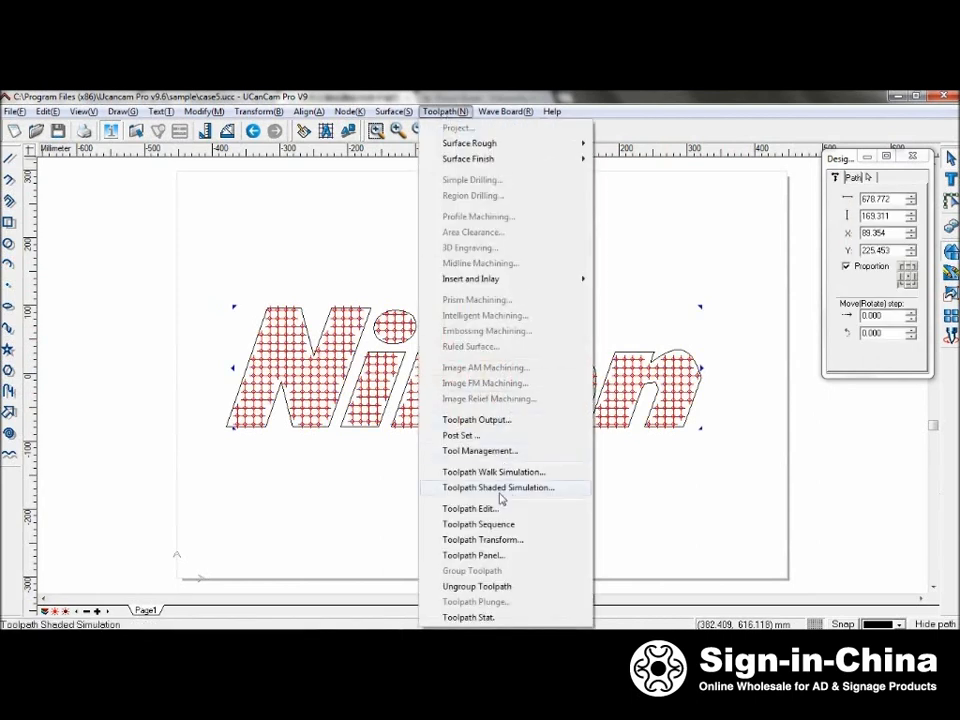
left_click(496, 488)
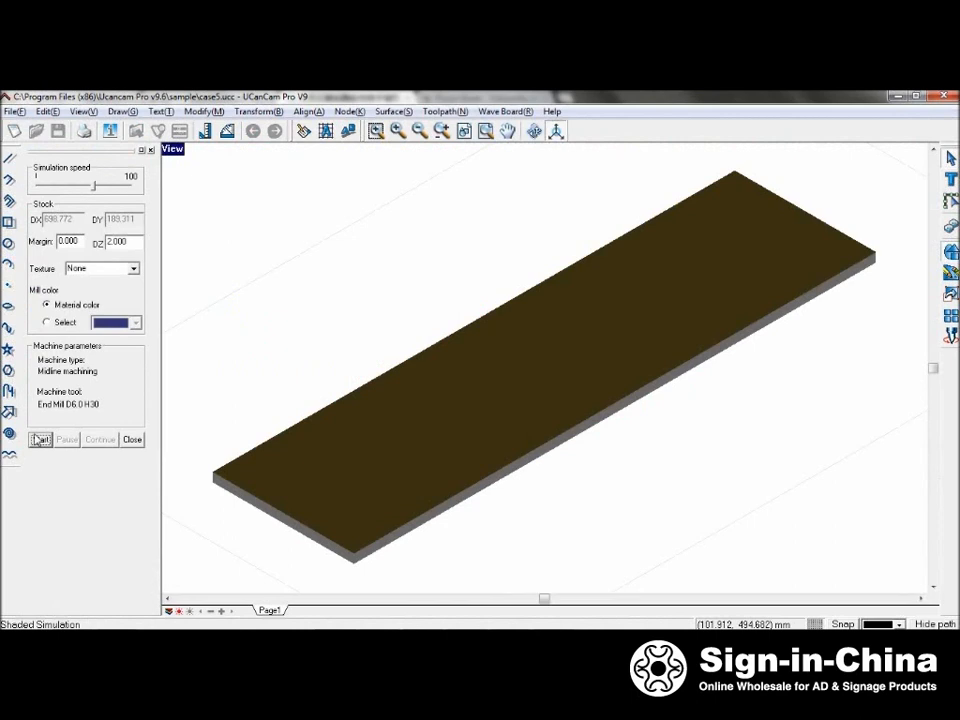
left_click(40, 440)
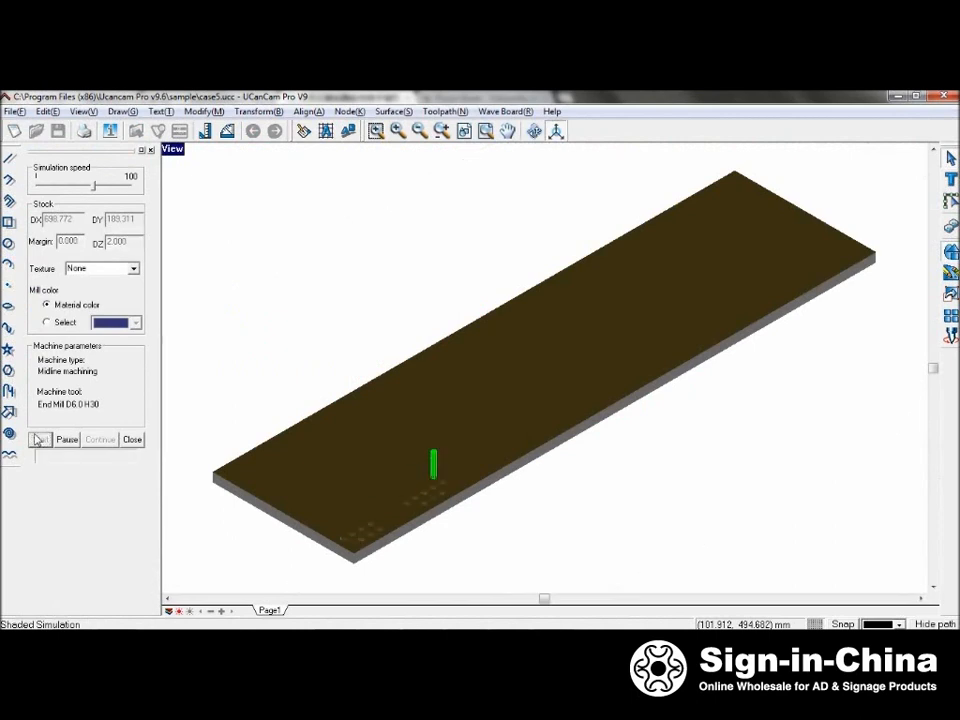
left_click(40, 440)
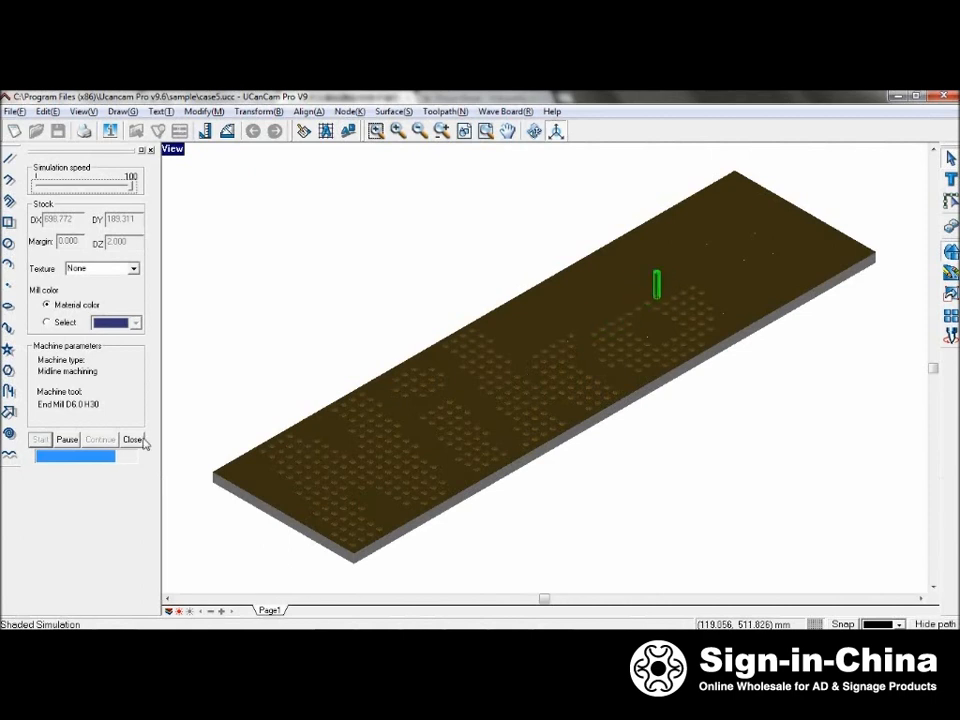
left_click(132, 440)
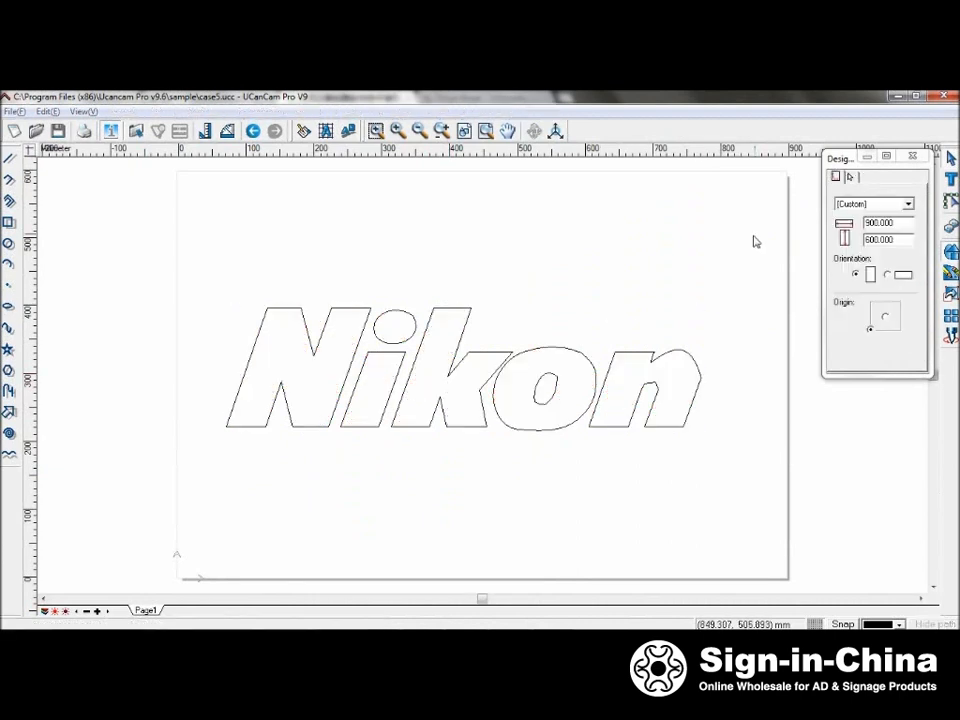
Start Simple Drilling on the Nikon text with End Mill D6.0 from the tool library
left_click(392, 112)
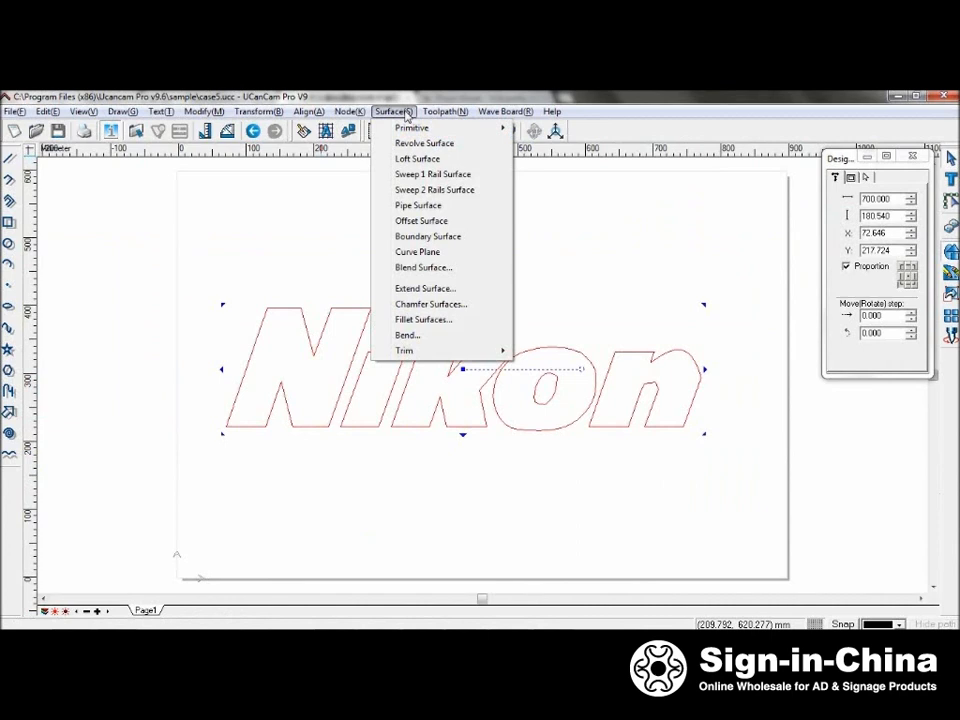
left_click(444, 112)
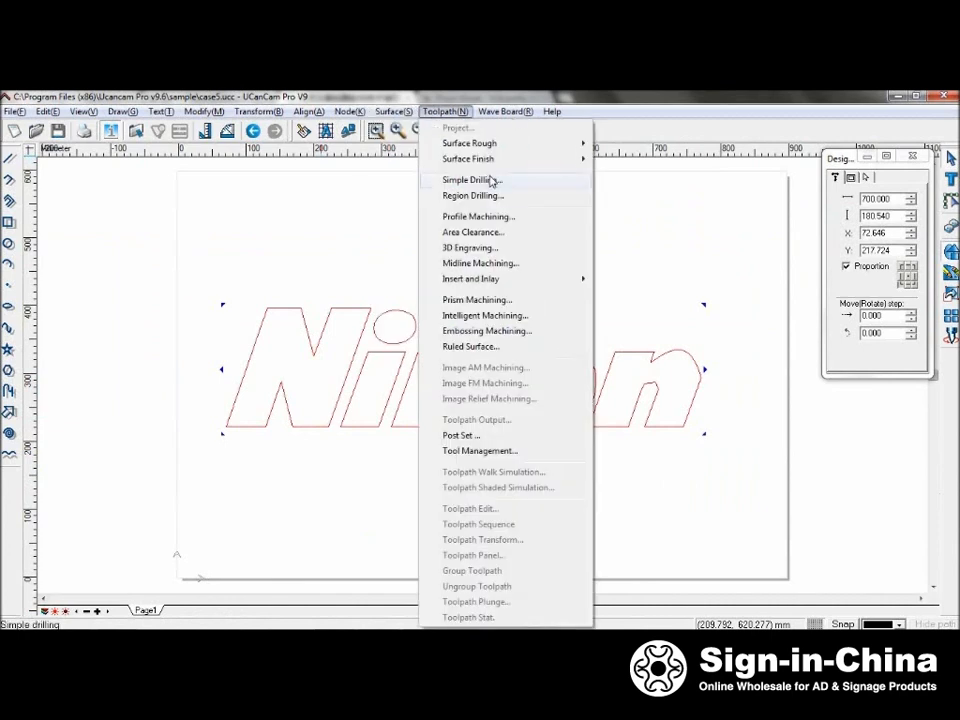
left_click(468, 180)
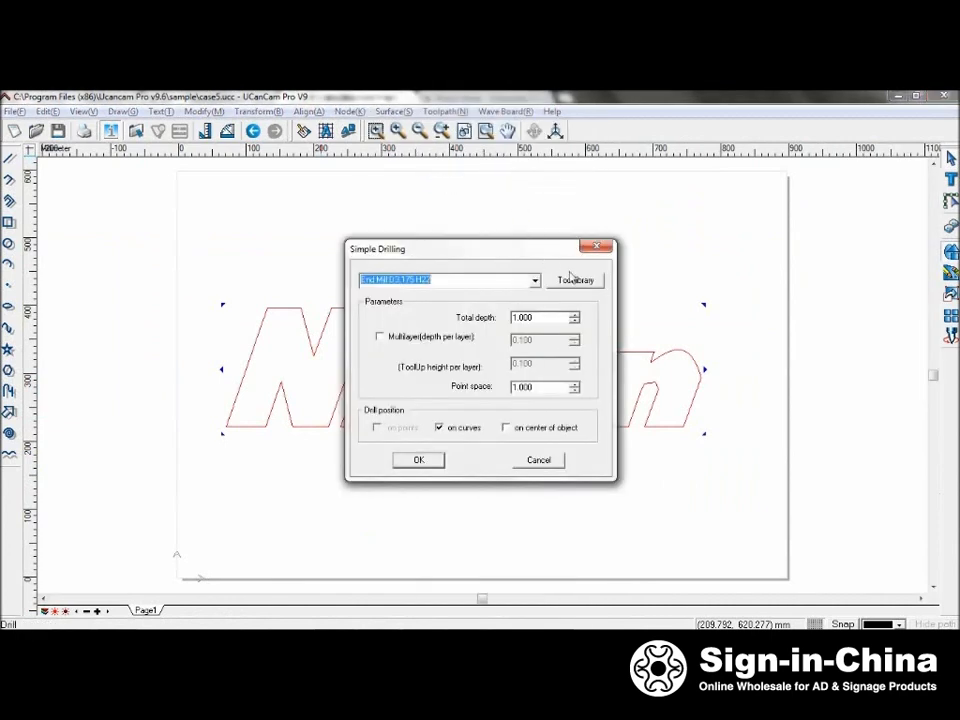
left_click(576, 280)
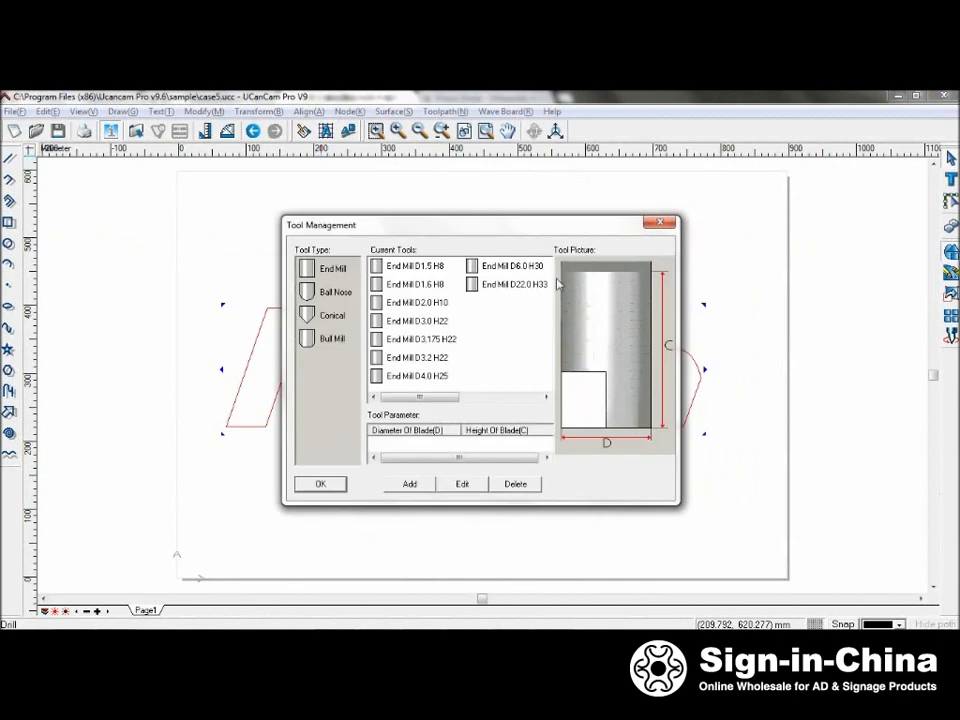
left_click(512, 264)
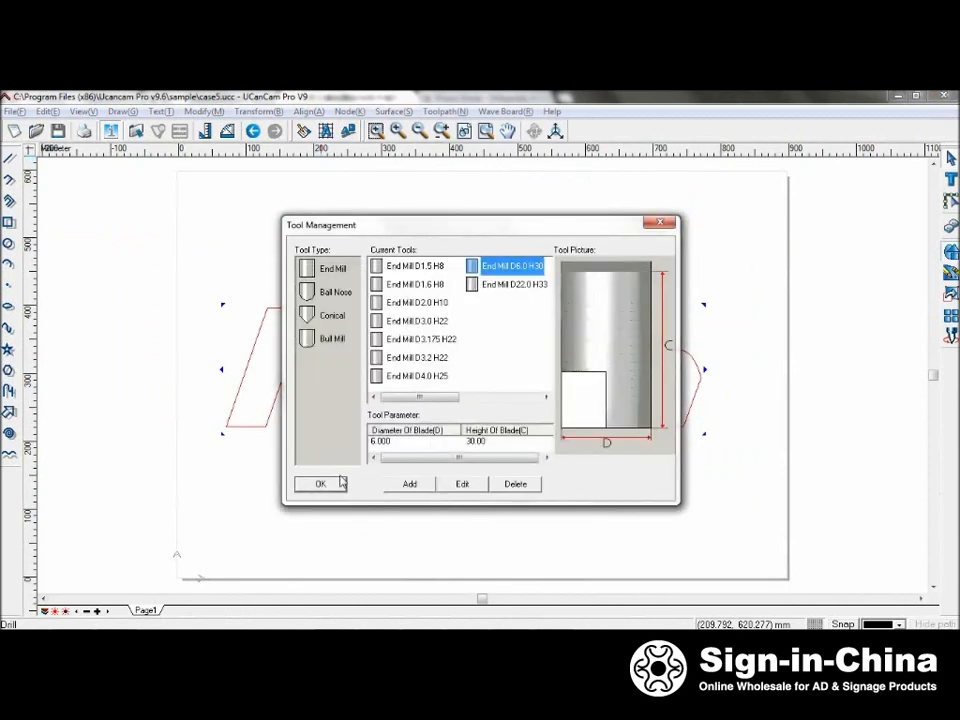
left_click(320, 484)
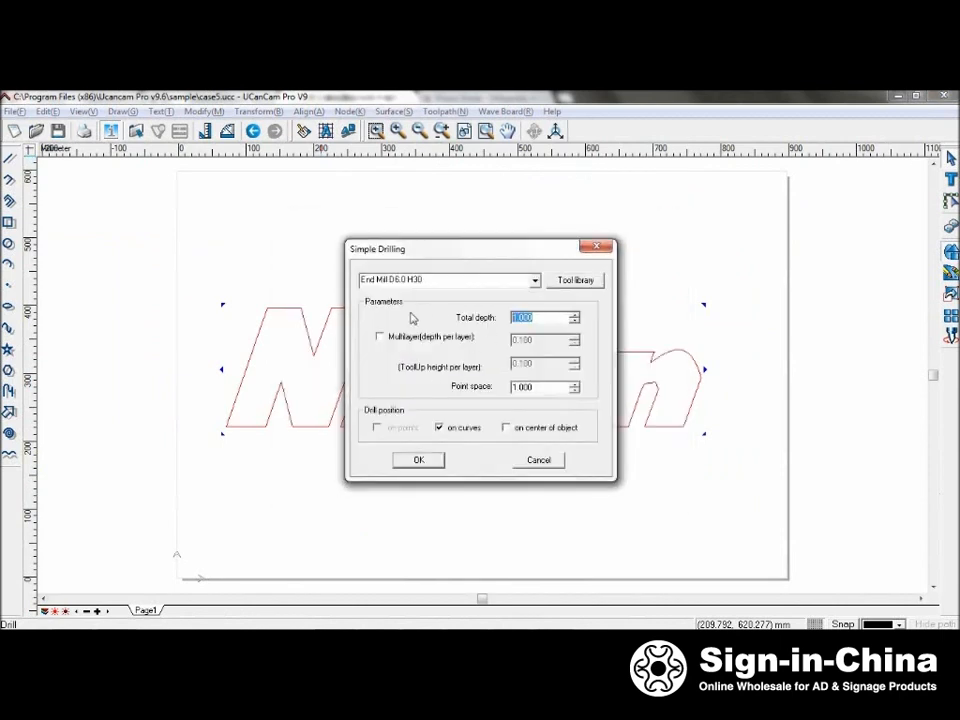
mouse_move(424, 318)
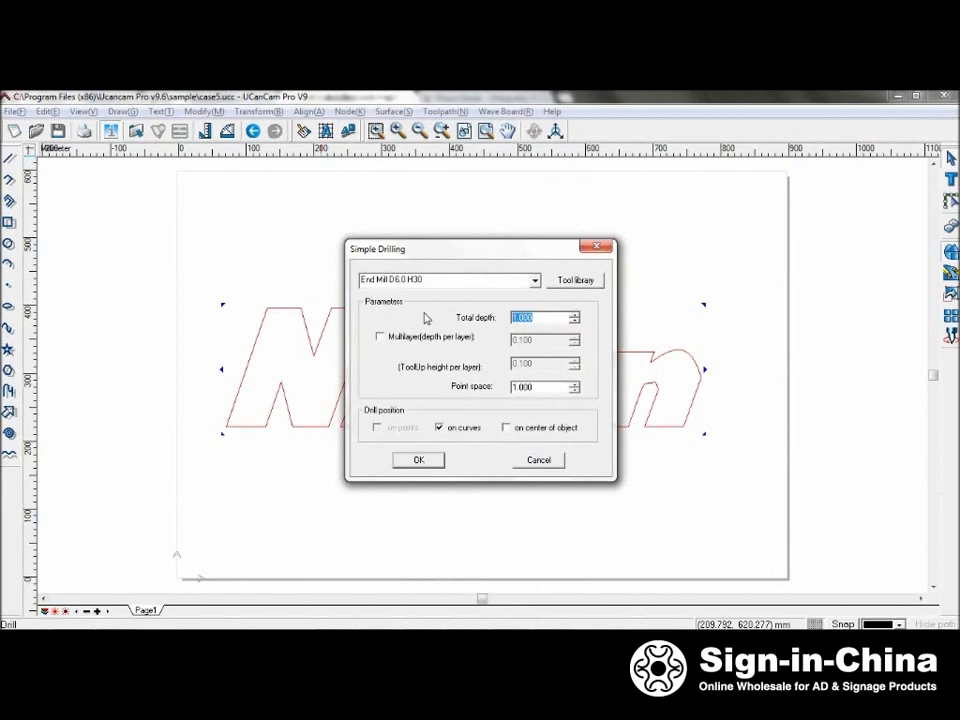
Set total depth 10 with points on curves and generate the drill points along the outlines
type("10")
left_click(538, 386)
type("12")
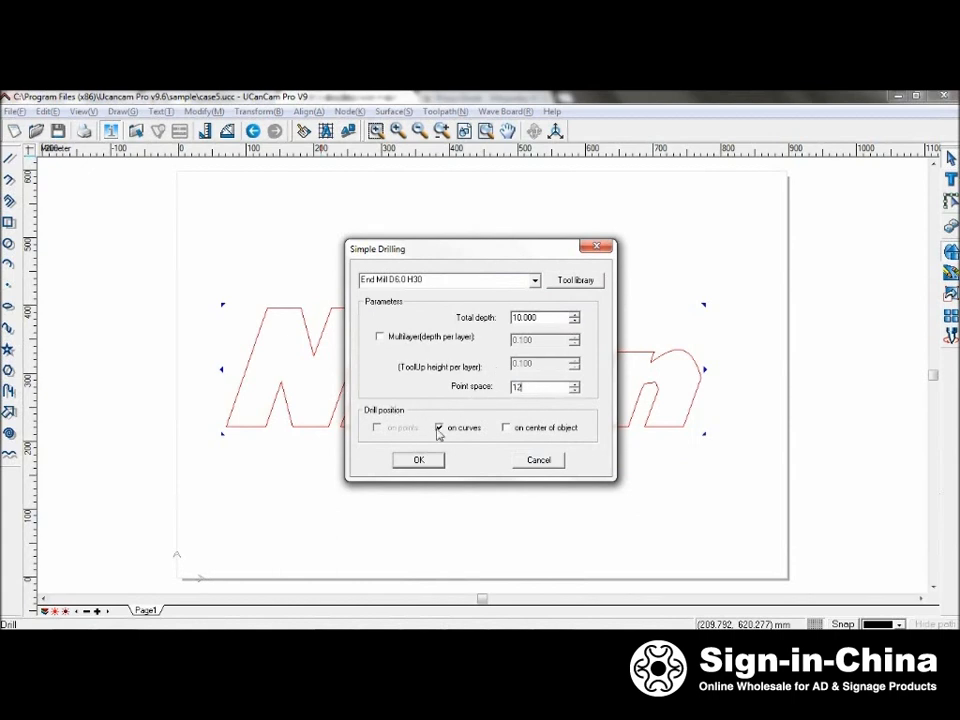
mouse_move(550, 440)
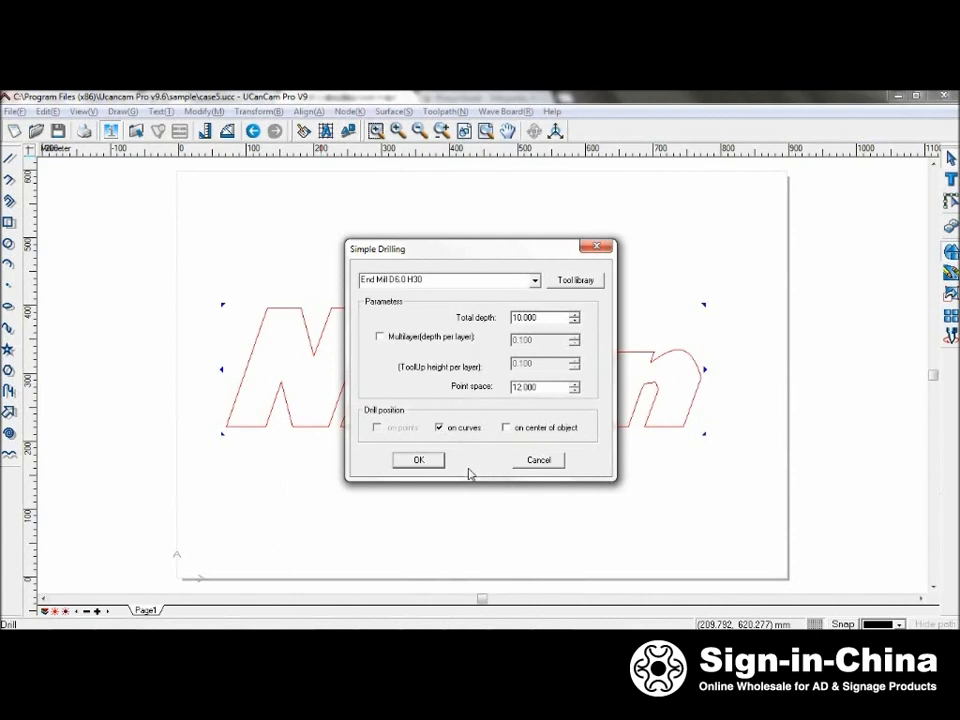
mouse_move(432, 460)
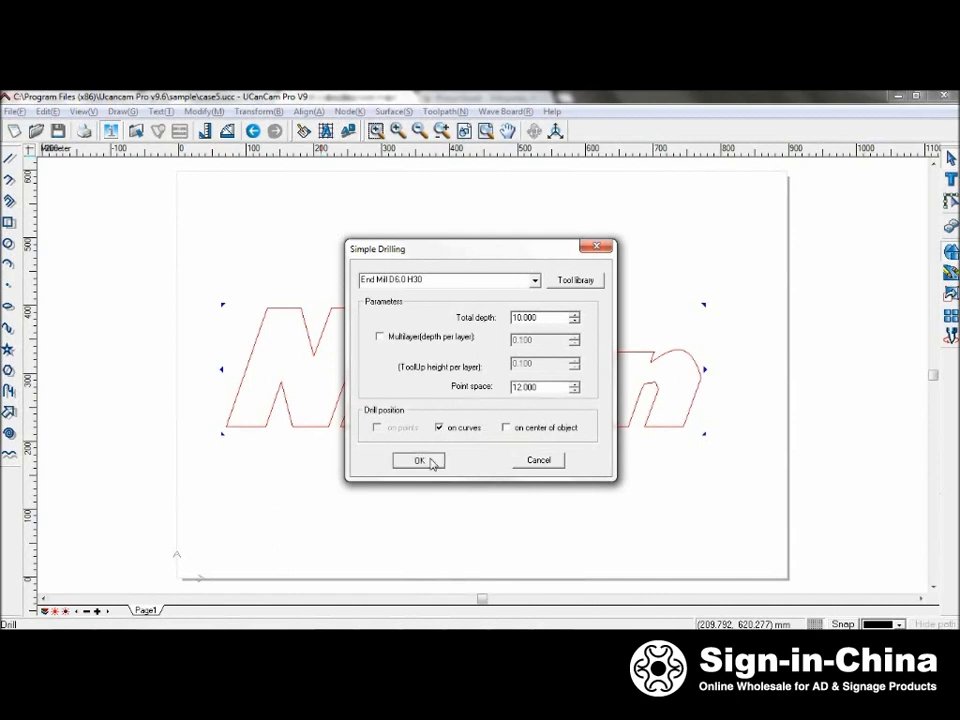
left_click(420, 460)
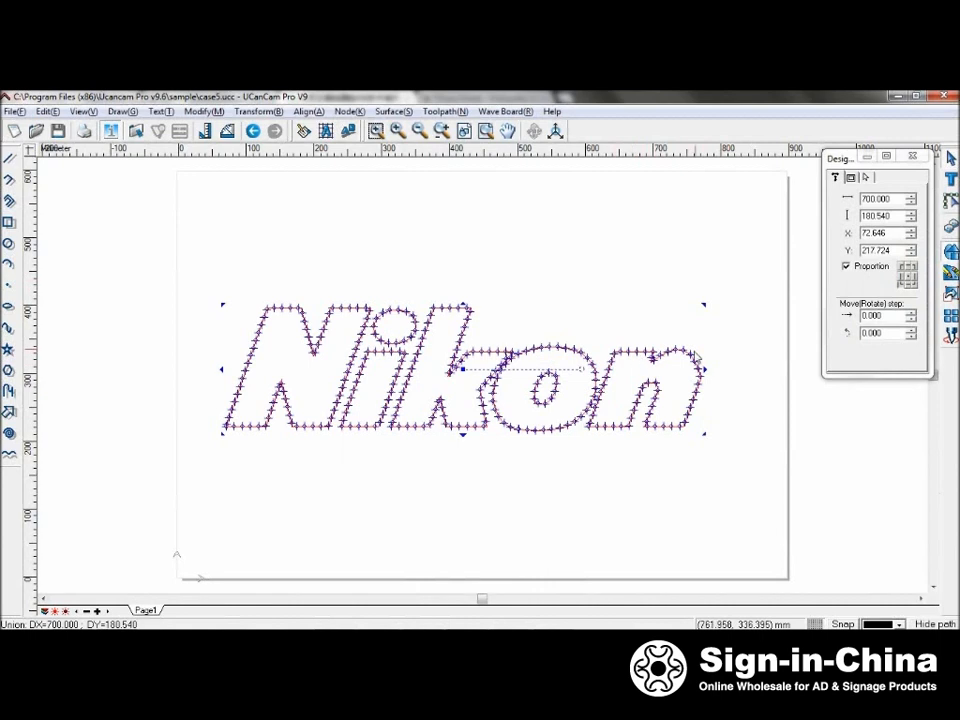
mouse_move(704, 336)
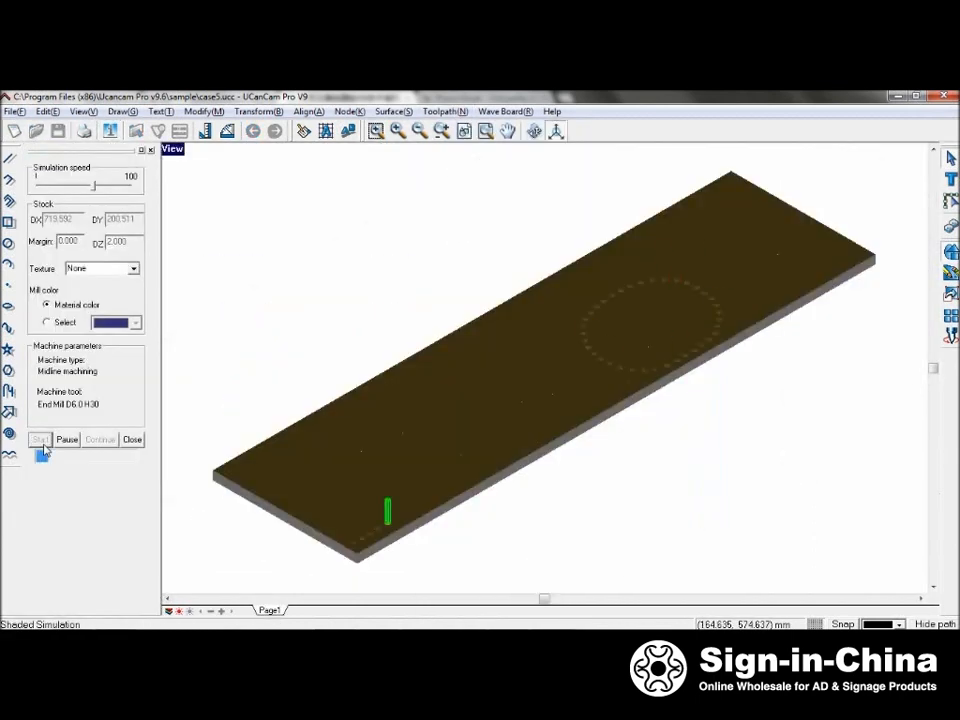
Start the shaded simulation of the outline drilling and close it when finished
left_click(40, 440)
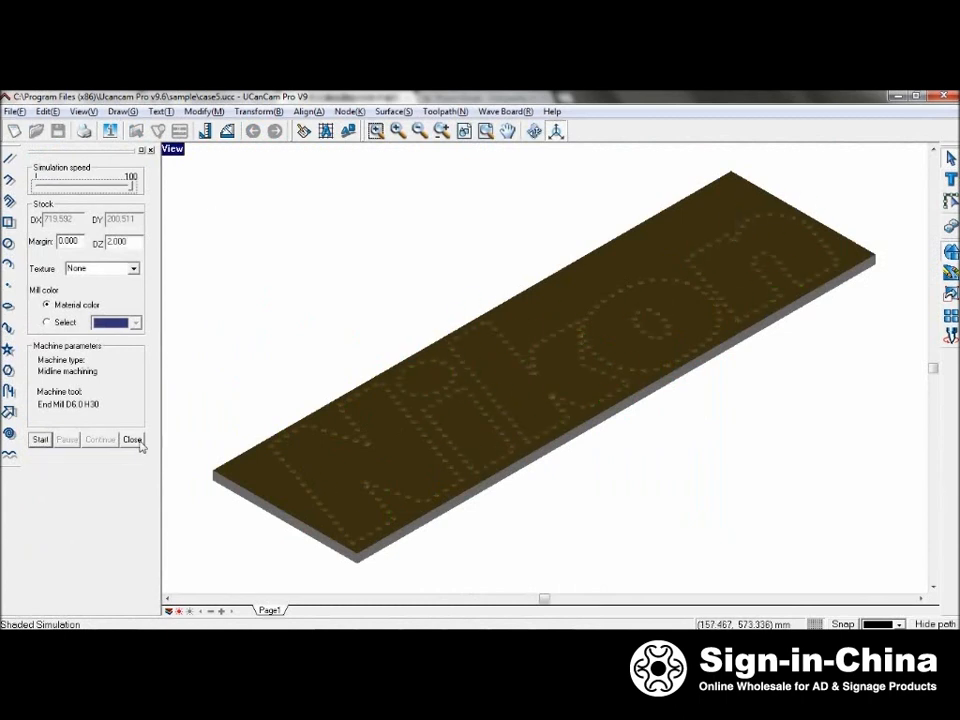
left_click(132, 440)
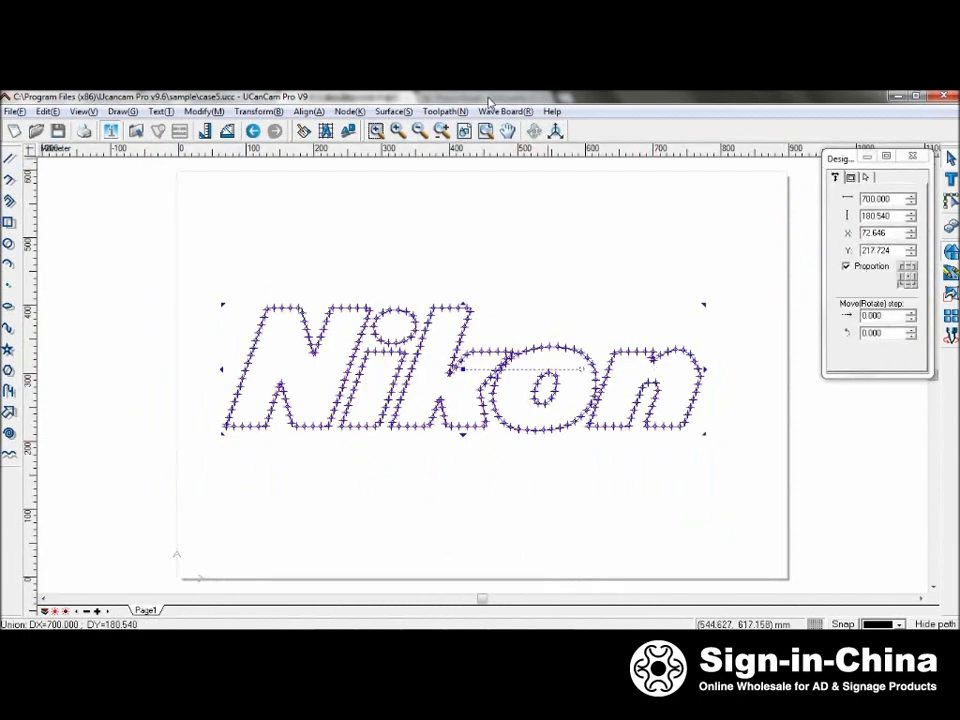
Output the drilling toolpath with the General CNC post processor and default file name
left_click(444, 112)
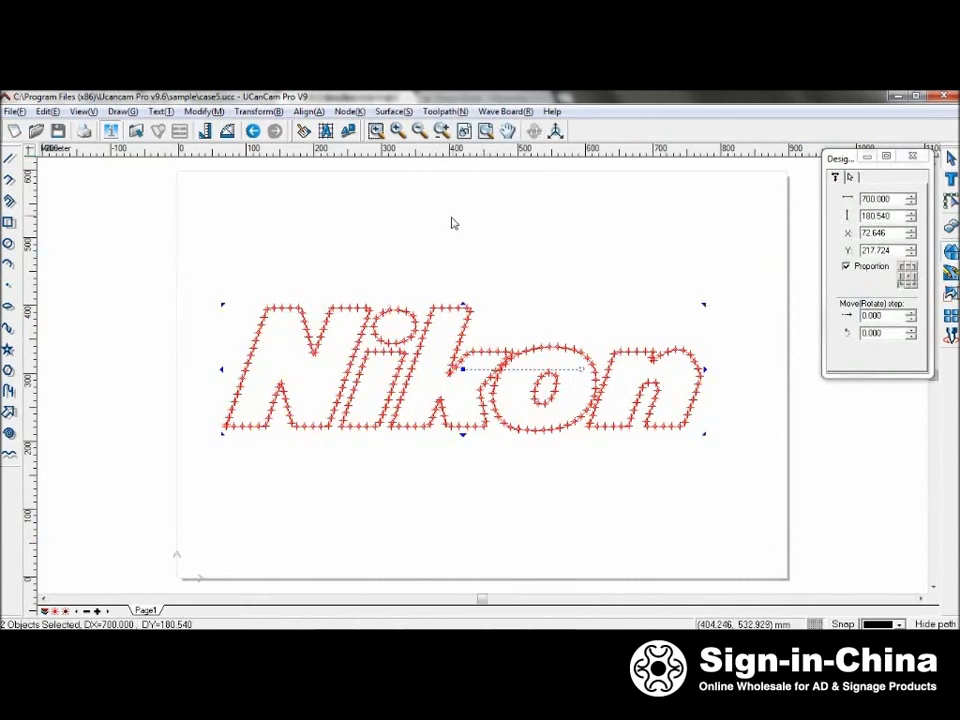
left_click(444, 112)
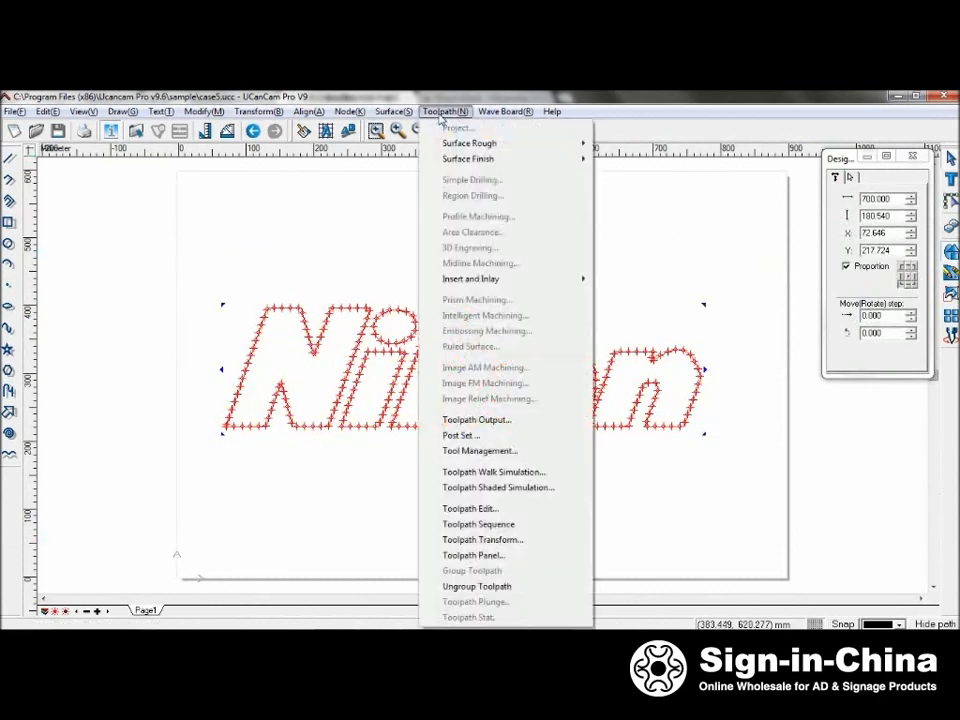
left_click(476, 420)
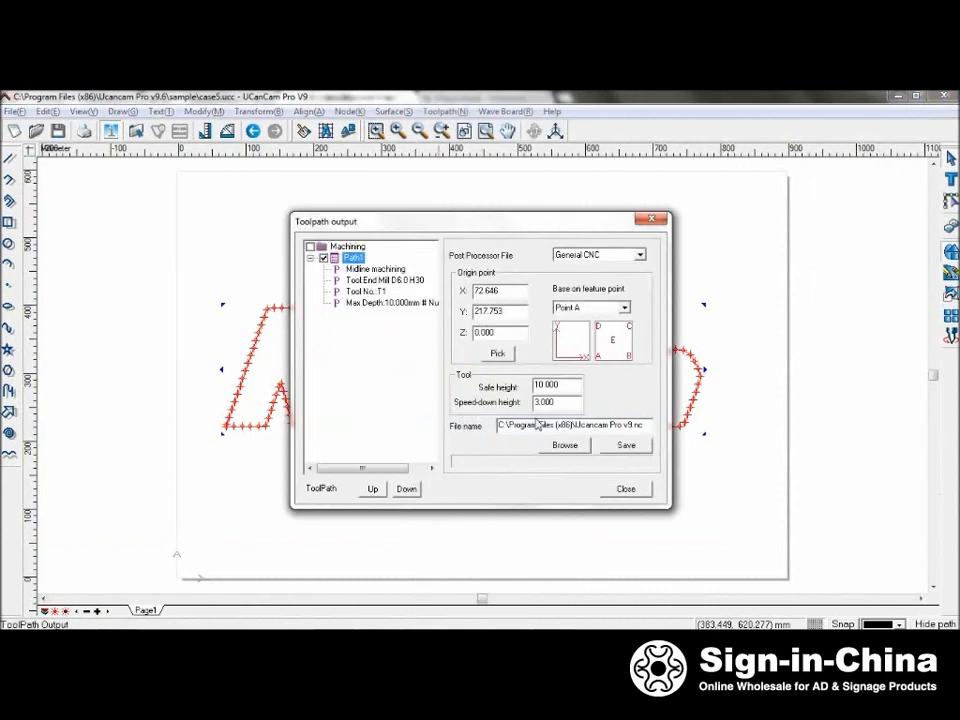
mouse_move(624, 324)
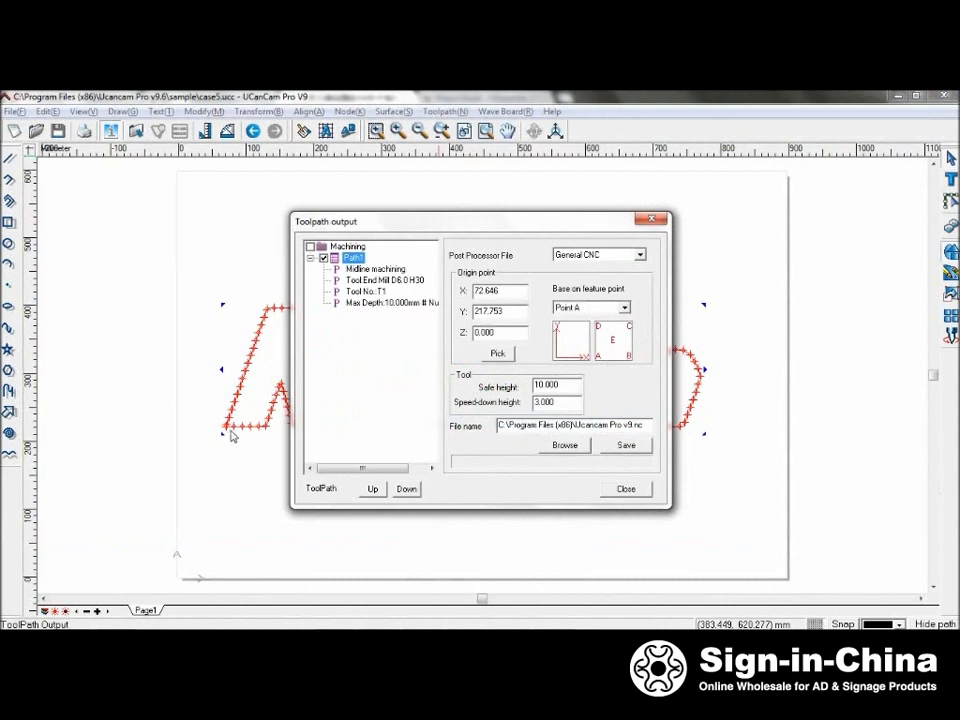
mouse_move(602, 476)
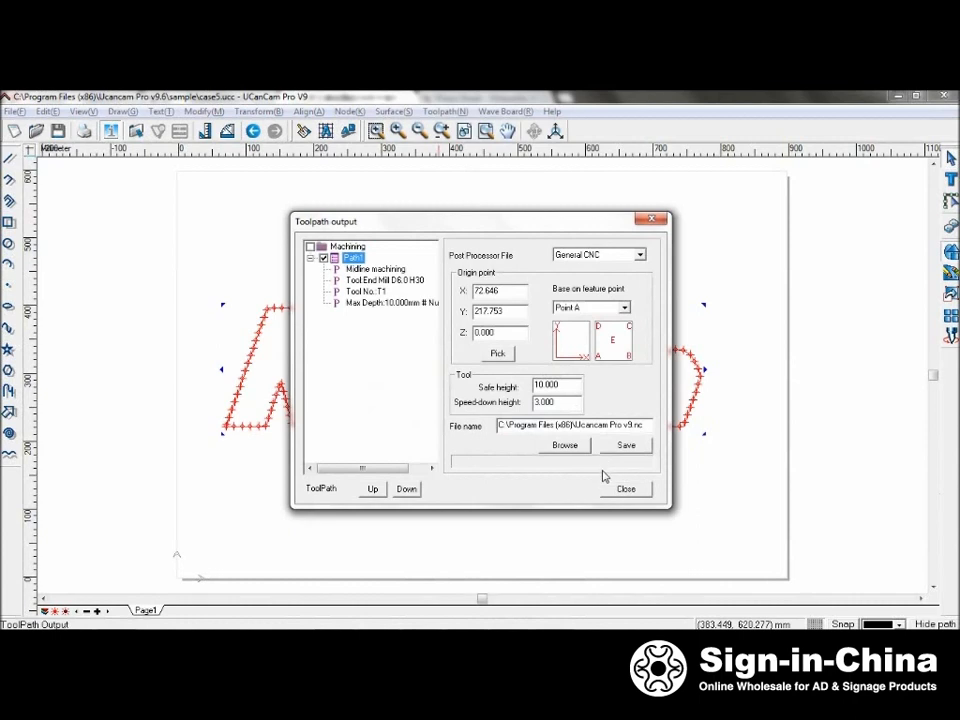
left_click(624, 488)
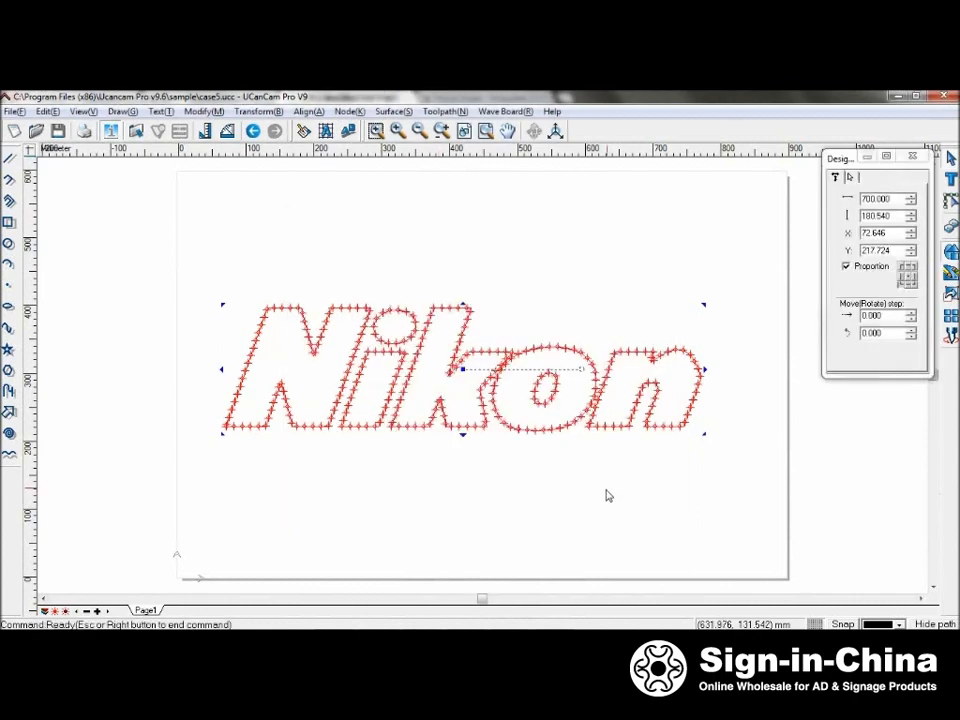